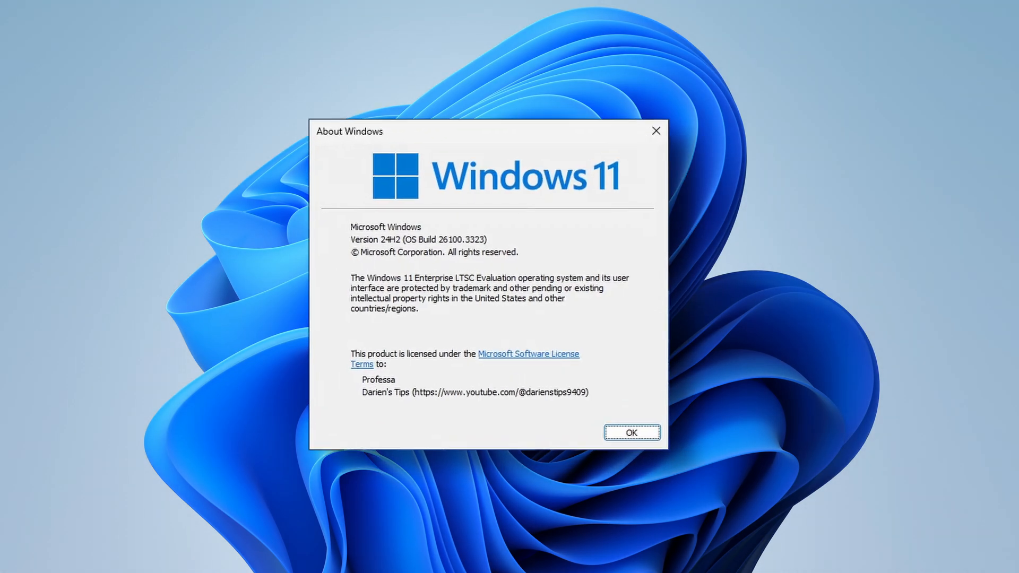
Step: Dismiss the About Windows dialog so the Taskbar settings can be compared
{"action": "left_click", "coordinate": [632, 433]}
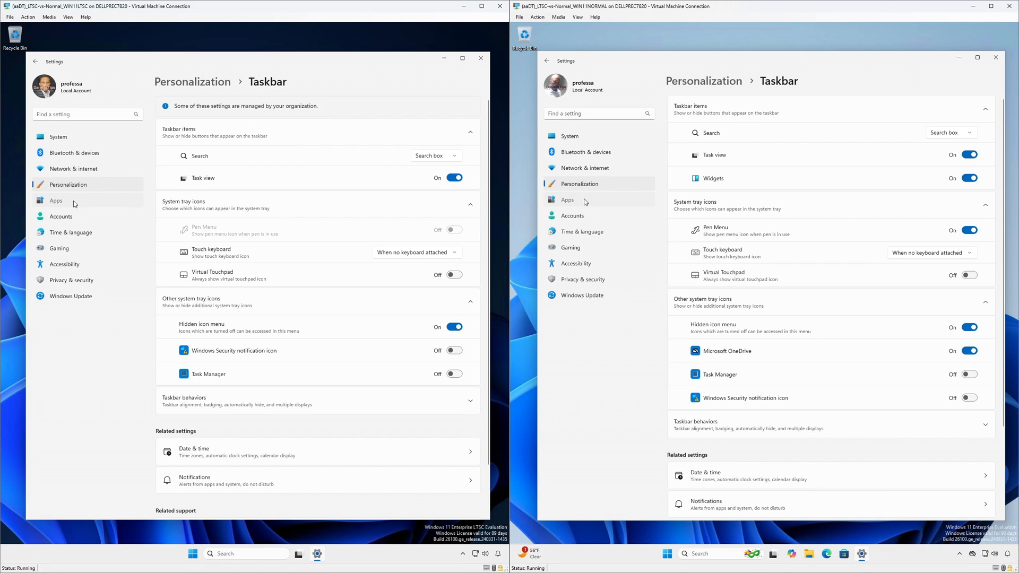
Step: Show the Apps section and scroll through the installed apps list for comparison
{"action": "left_click", "coordinate": [56, 199]}
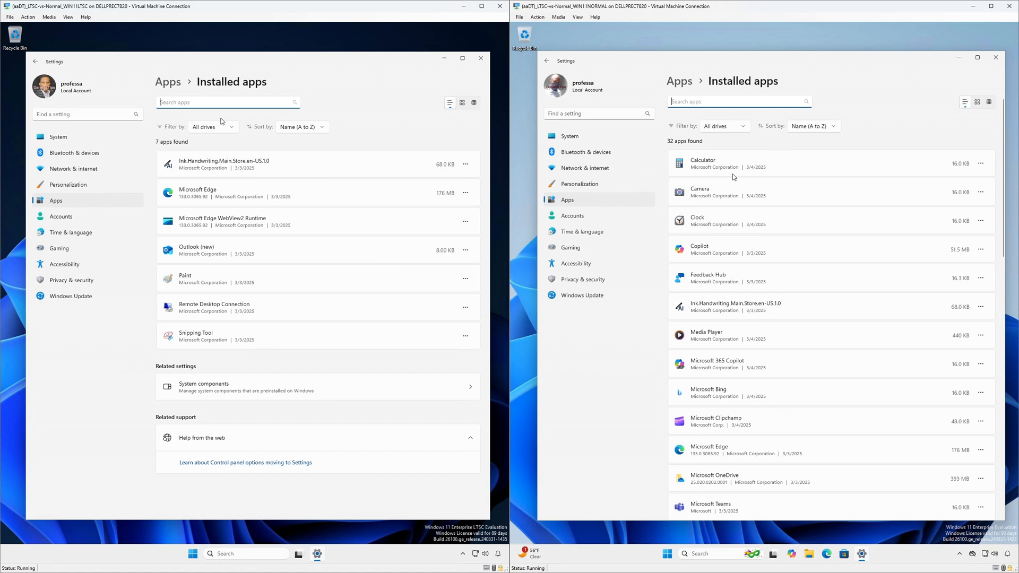
{"action": "scroll", "scroll_direction": "down", "scroll_amount": 3}
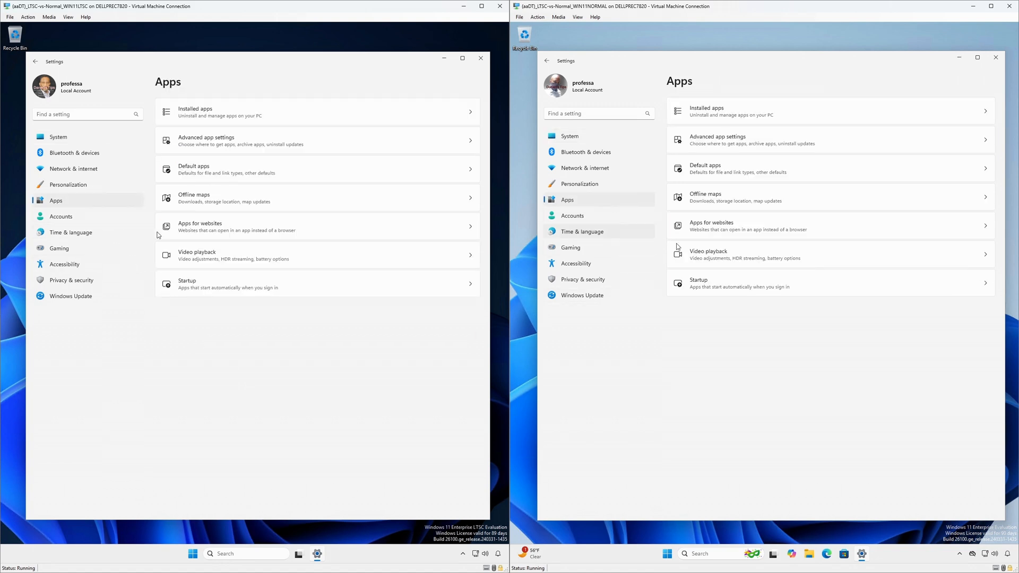
{"action": "left_click", "coordinate": [216, 255]}
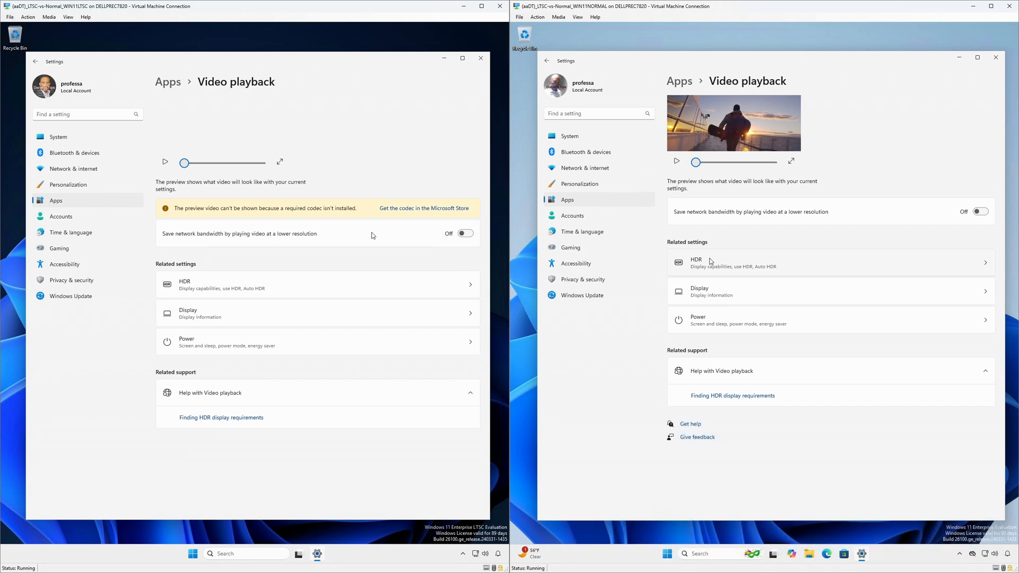
{"action": "left_click", "coordinate": [413, 210]}
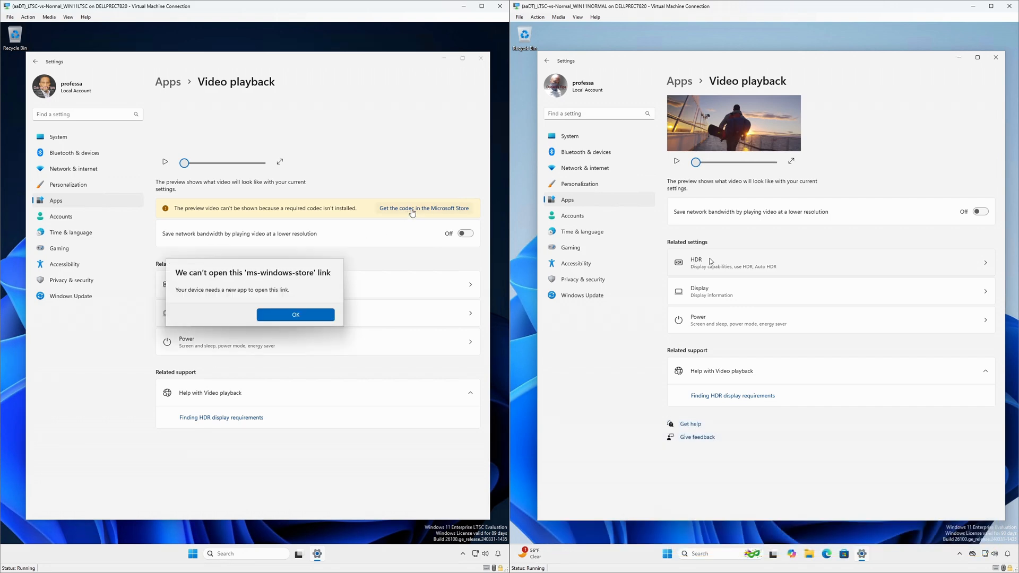
{"action": "mouse_move", "coordinate": [314, 288]}
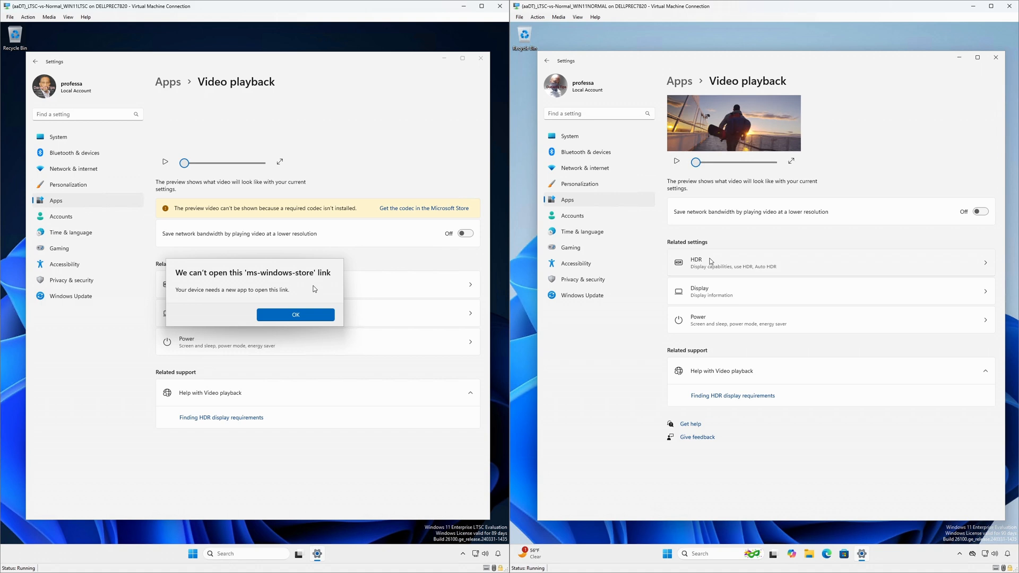
{"action": "left_click", "coordinate": [295, 314]}
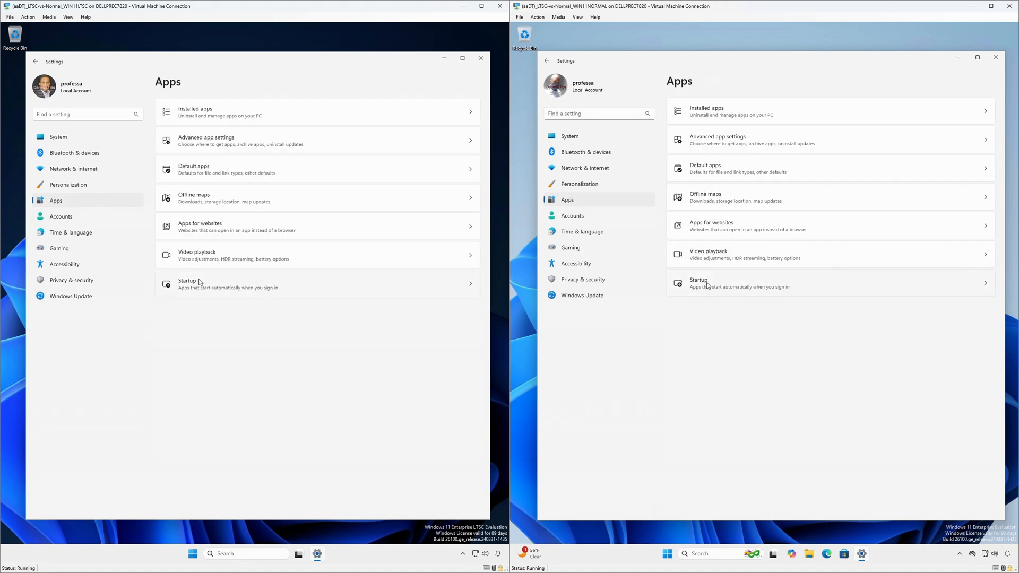
{"action": "left_click", "coordinate": [732, 283]}
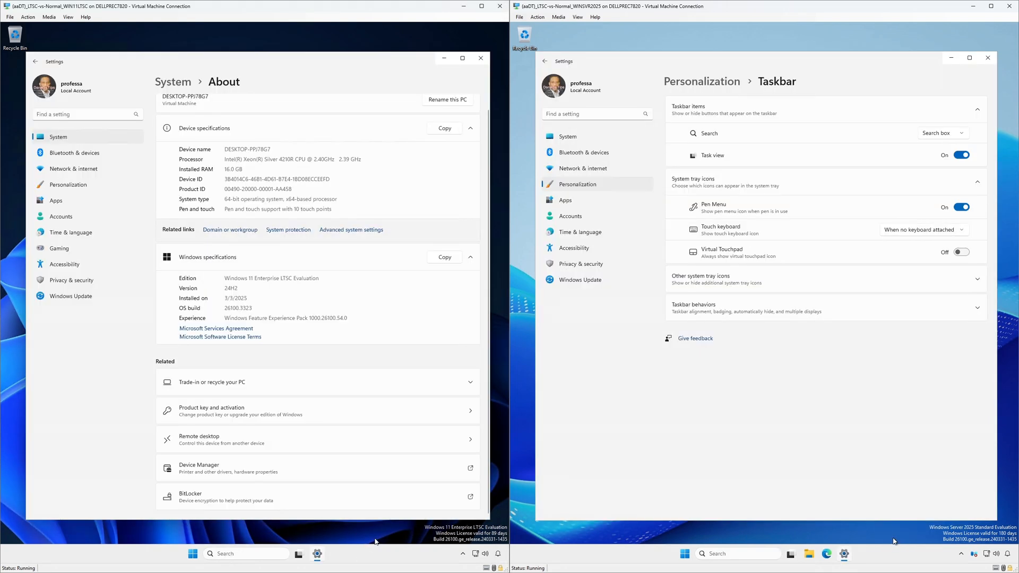
Step: Show Taskbar settings on the LTSC machine and collapse Other system tray icons on the Server
{"action": "left_click", "coordinate": [68, 185]}
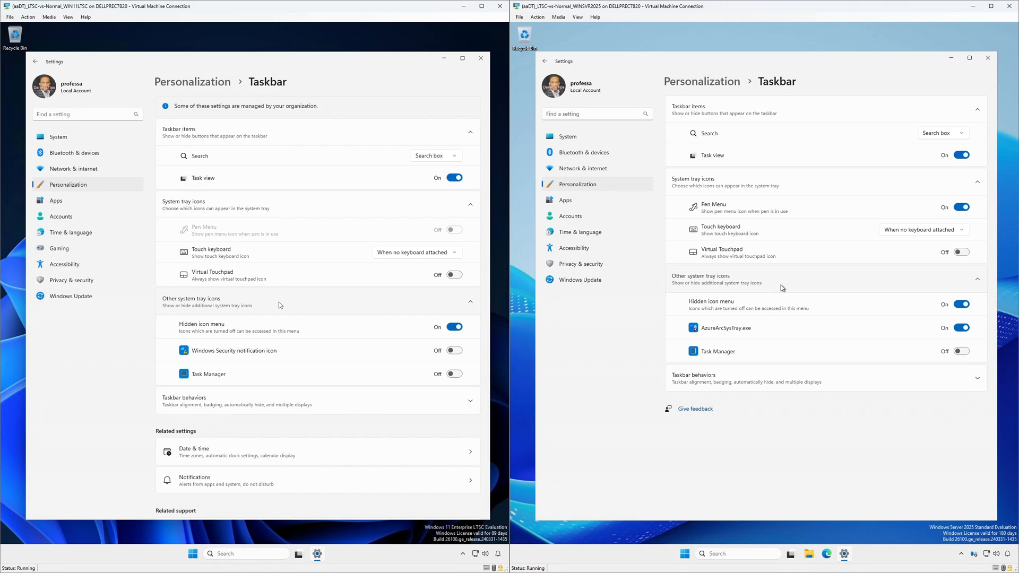
{"action": "left_click", "coordinate": [976, 279]}
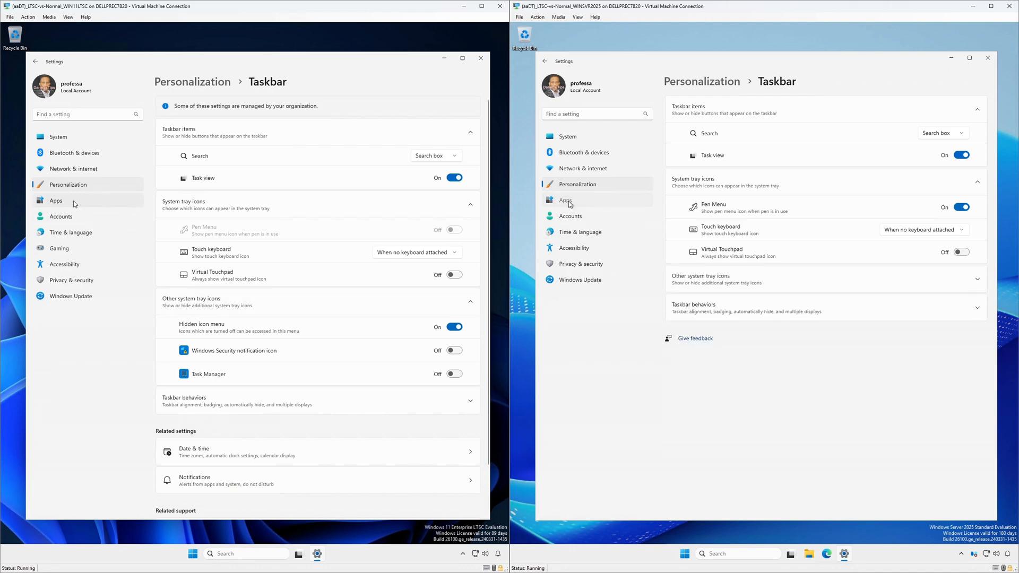
Step: Show the Installed apps list, then start a PowerShell window on the Server machine
{"action": "left_click", "coordinate": [56, 199]}
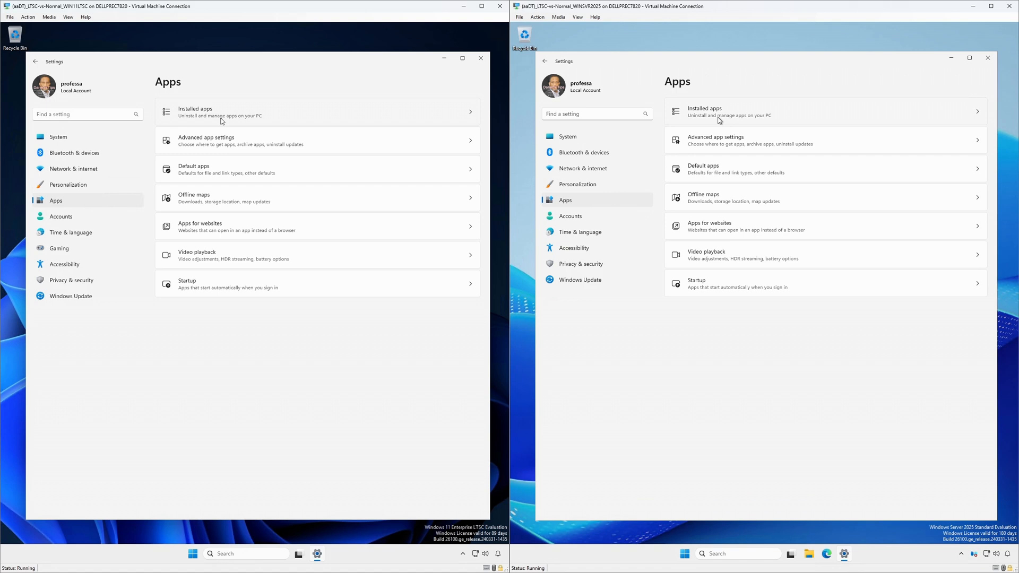
{"action": "left_click", "coordinate": [221, 114]}
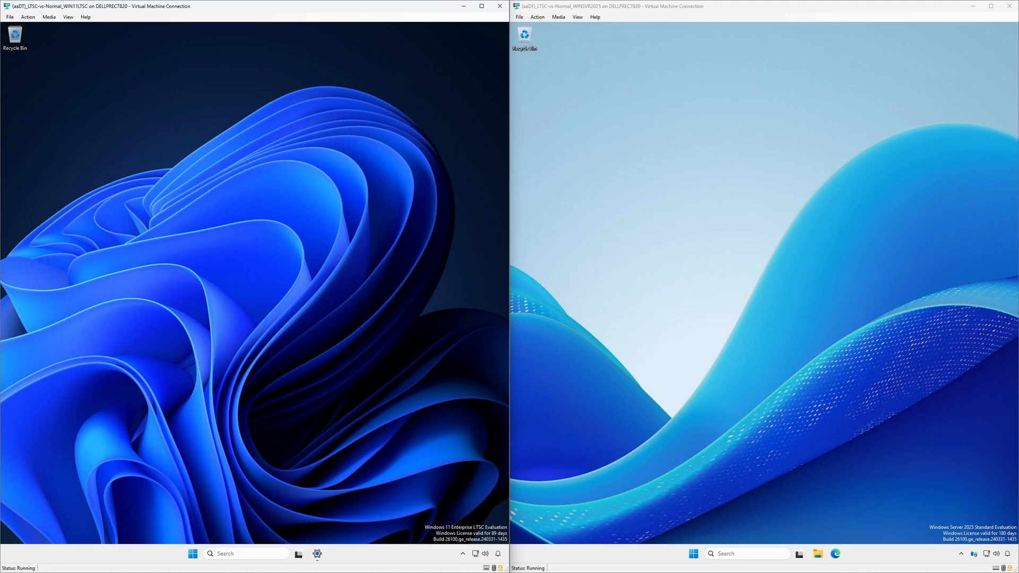
{"action": "left_click", "coordinate": [880, 554]}
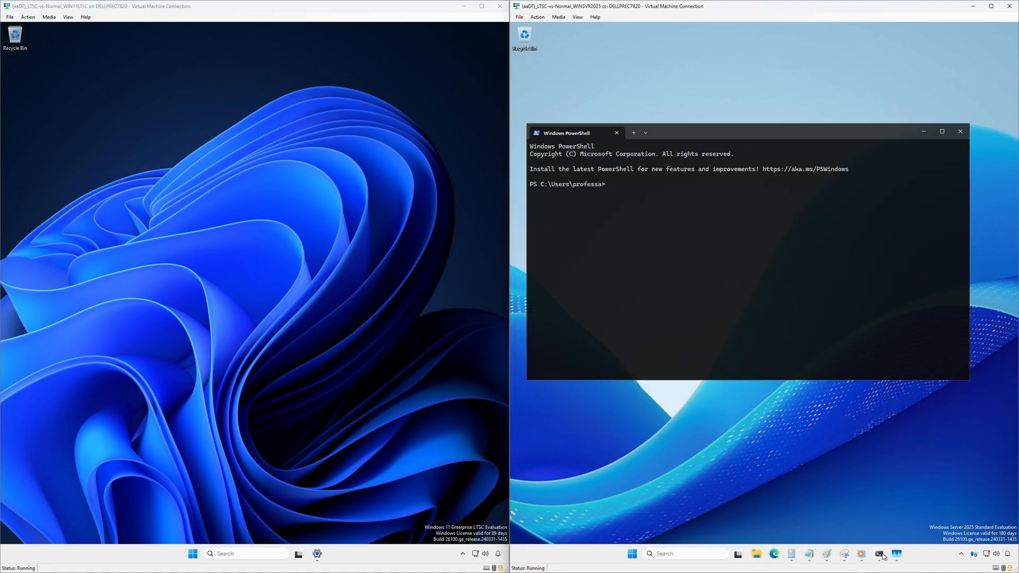
{"action": "mouse_move", "coordinate": [881, 522]}
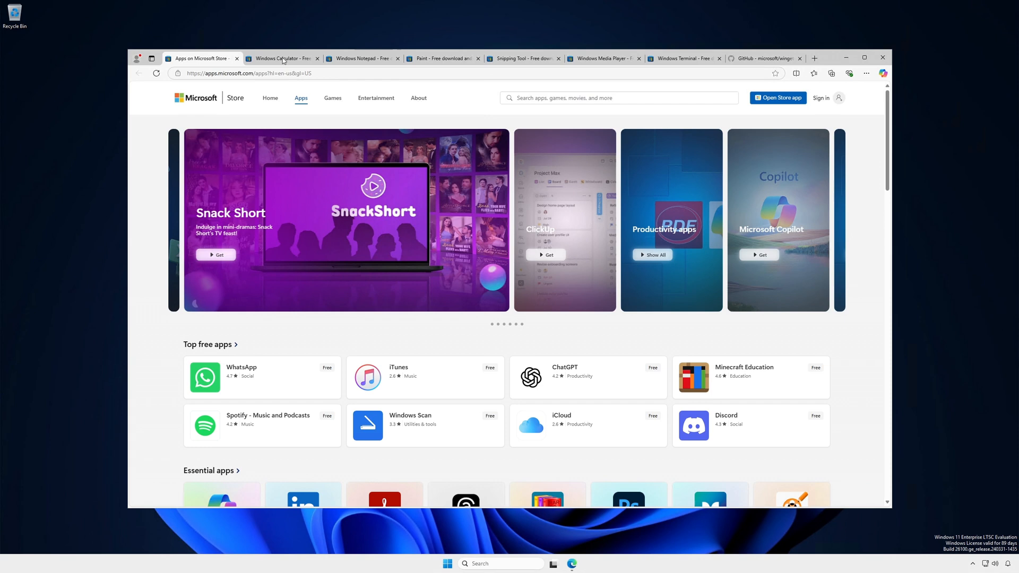
Step: Review the Store pages for Calculator, Notepad, Paint, Snipping Tool, Media Player and Terminal
{"action": "left_click", "coordinate": [282, 57]}
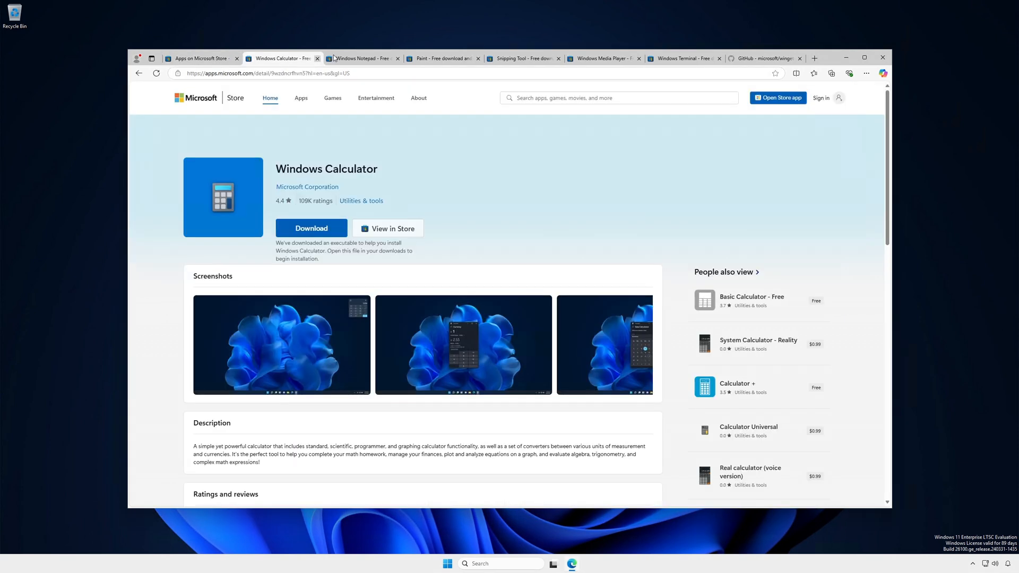
{"action": "left_click", "coordinate": [362, 59]}
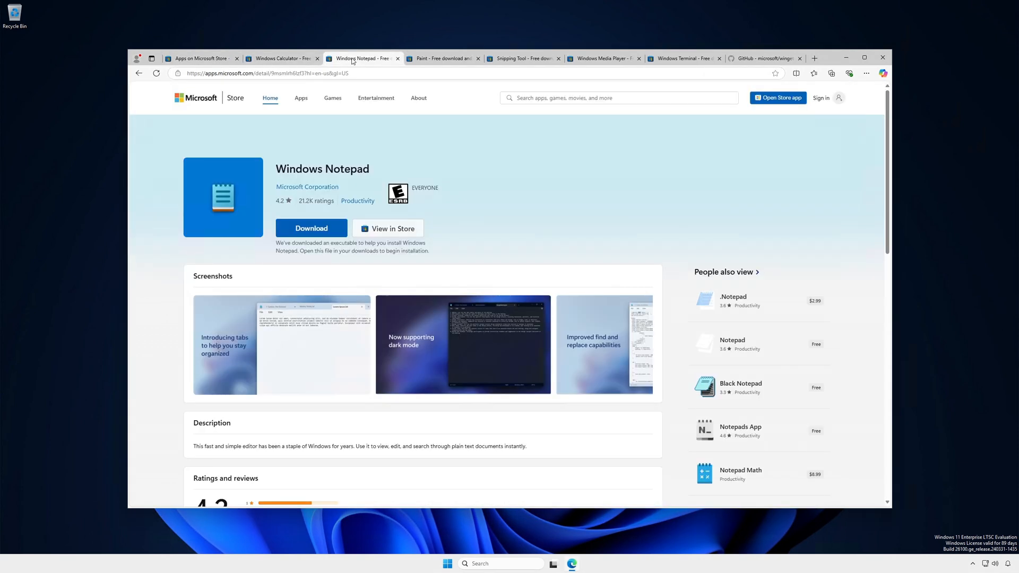
{"action": "left_click", "coordinate": [442, 59]}
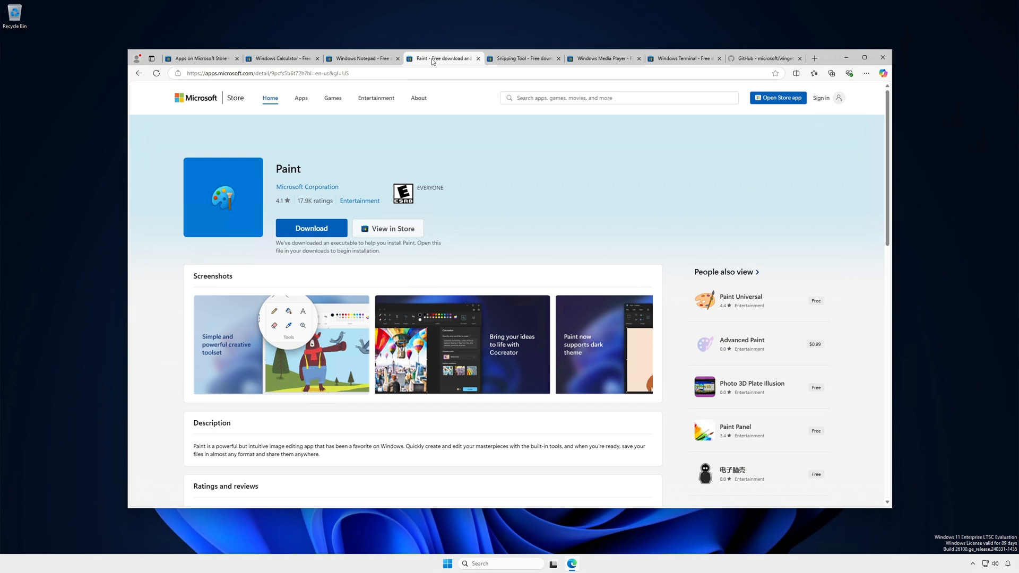
{"action": "left_click", "coordinate": [526, 58]}
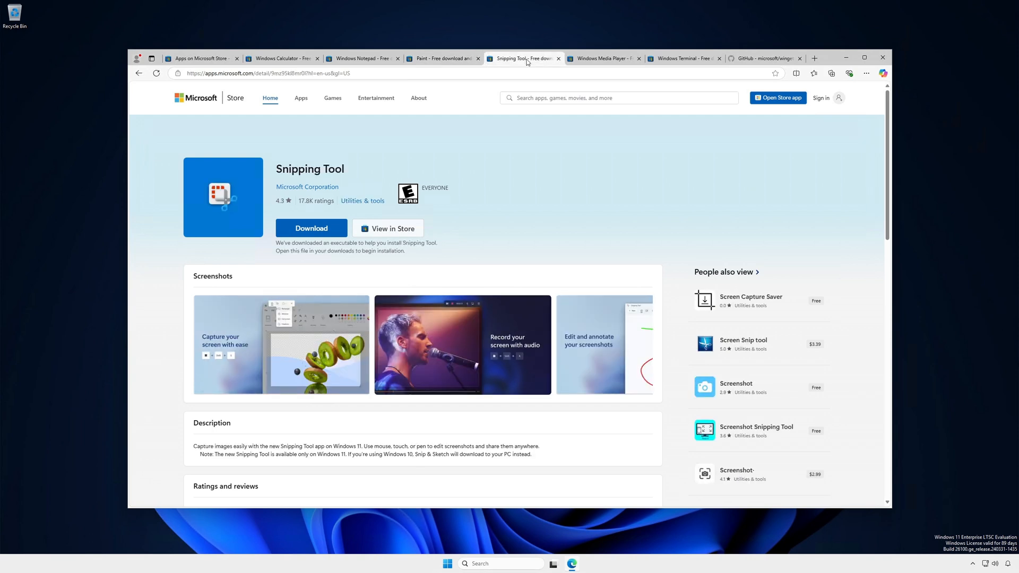
{"action": "left_click", "coordinate": [599, 57]}
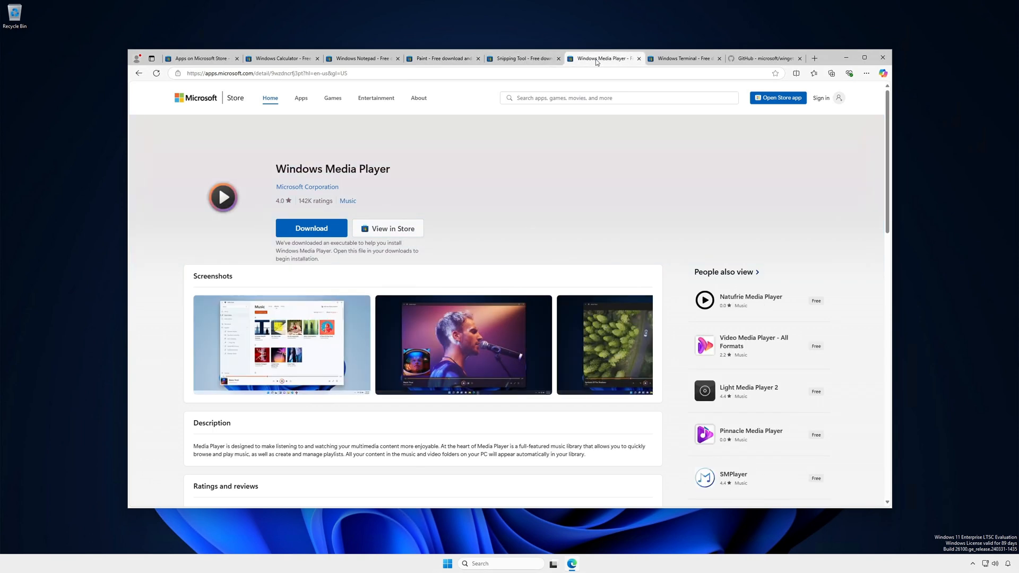
{"action": "left_click", "coordinate": [682, 59]}
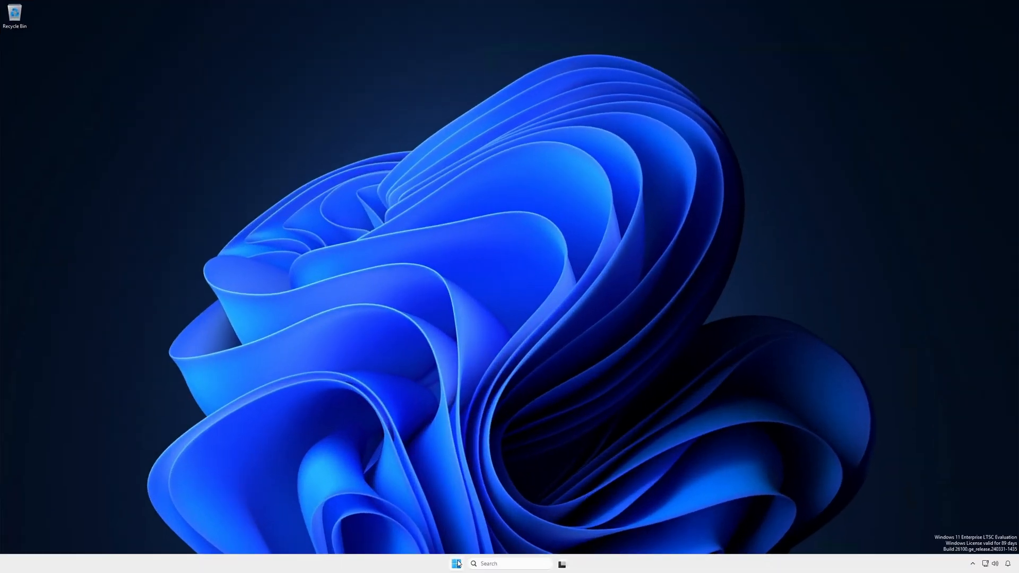
Step: Show the Start menu's All apps list and scroll through the newly added utility apps
{"action": "left_click", "coordinate": [456, 563]}
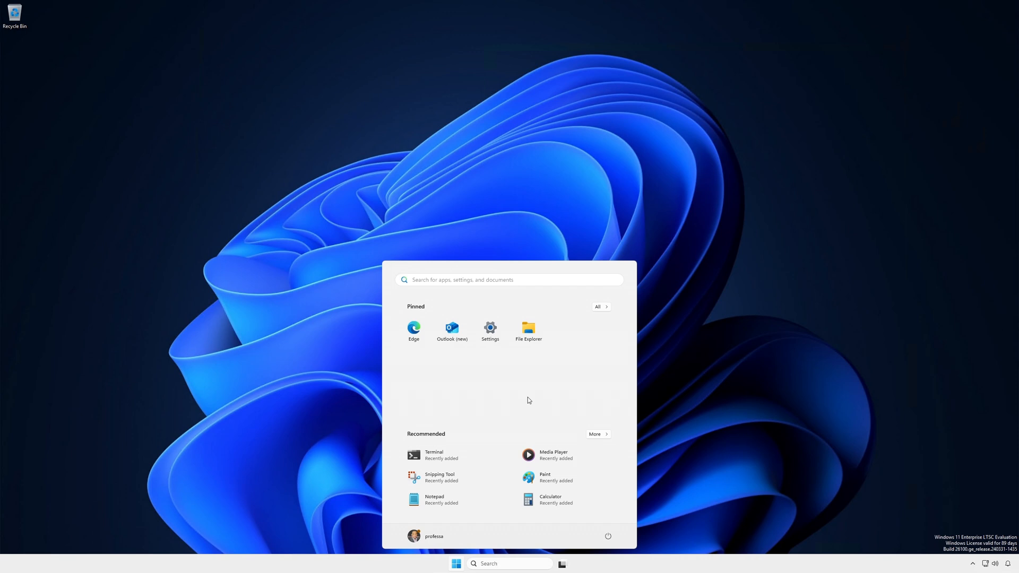
{"action": "left_click", "coordinate": [597, 307]}
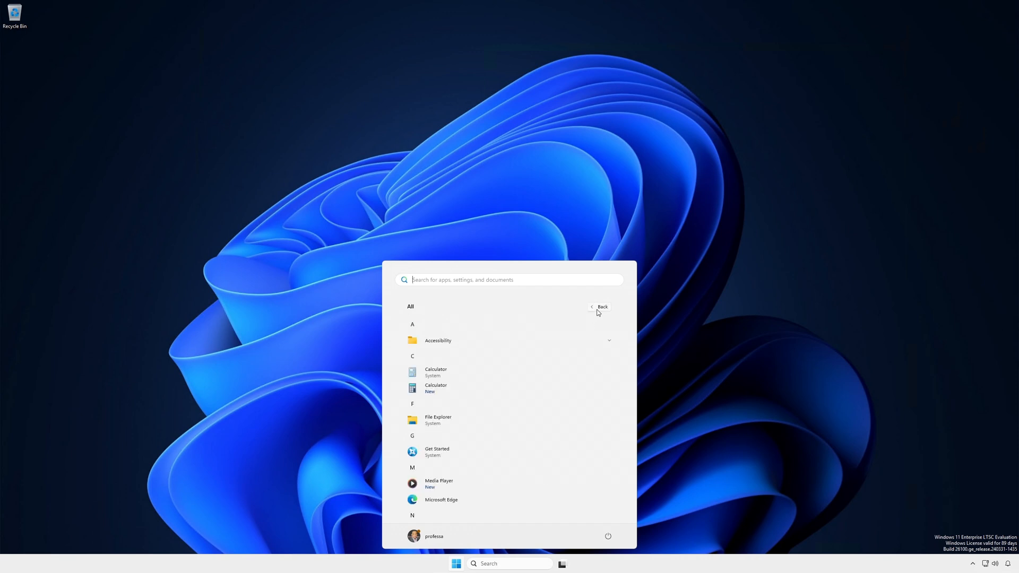
{"action": "scroll", "scroll_direction": "down", "scroll_amount": 3}
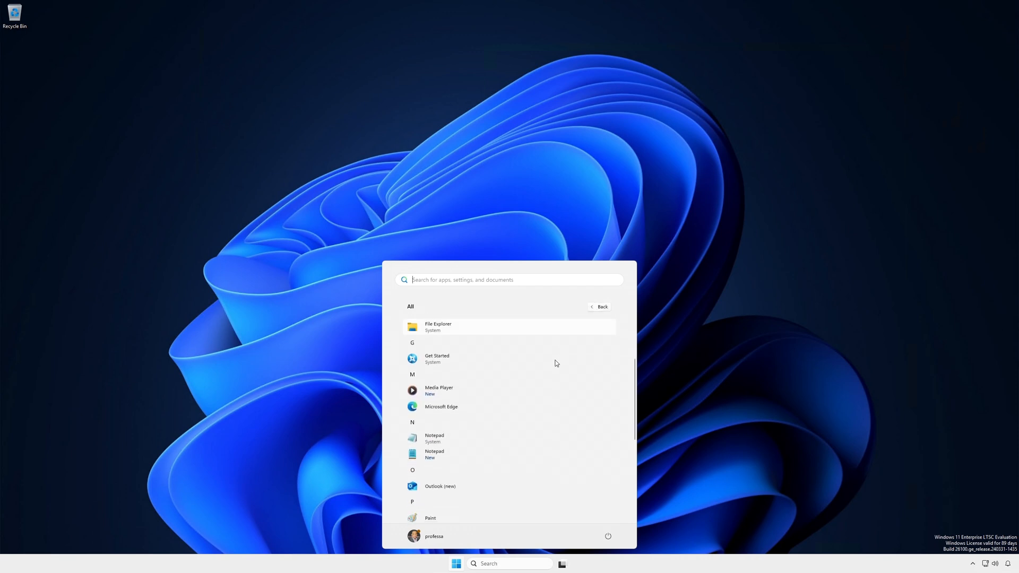
{"action": "scroll", "scroll_direction": "down", "scroll_amount": 3}
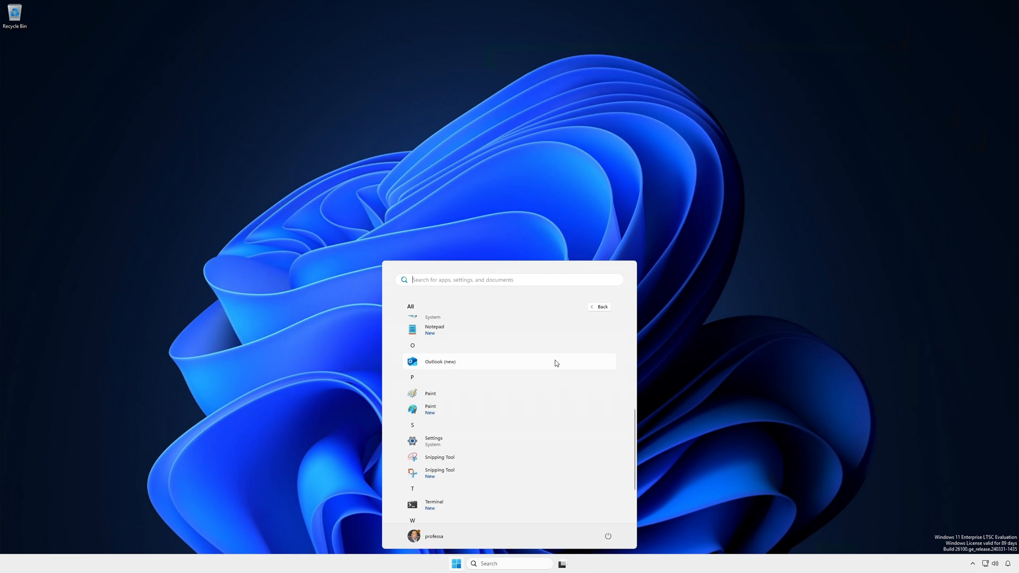
{"action": "scroll", "scroll_direction": "down", "scroll_amount": 3}
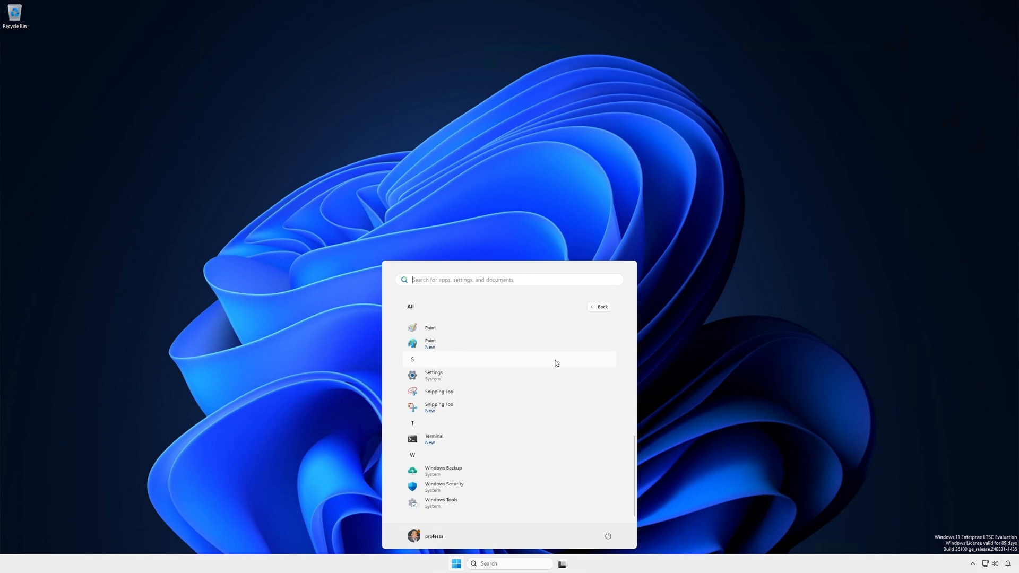